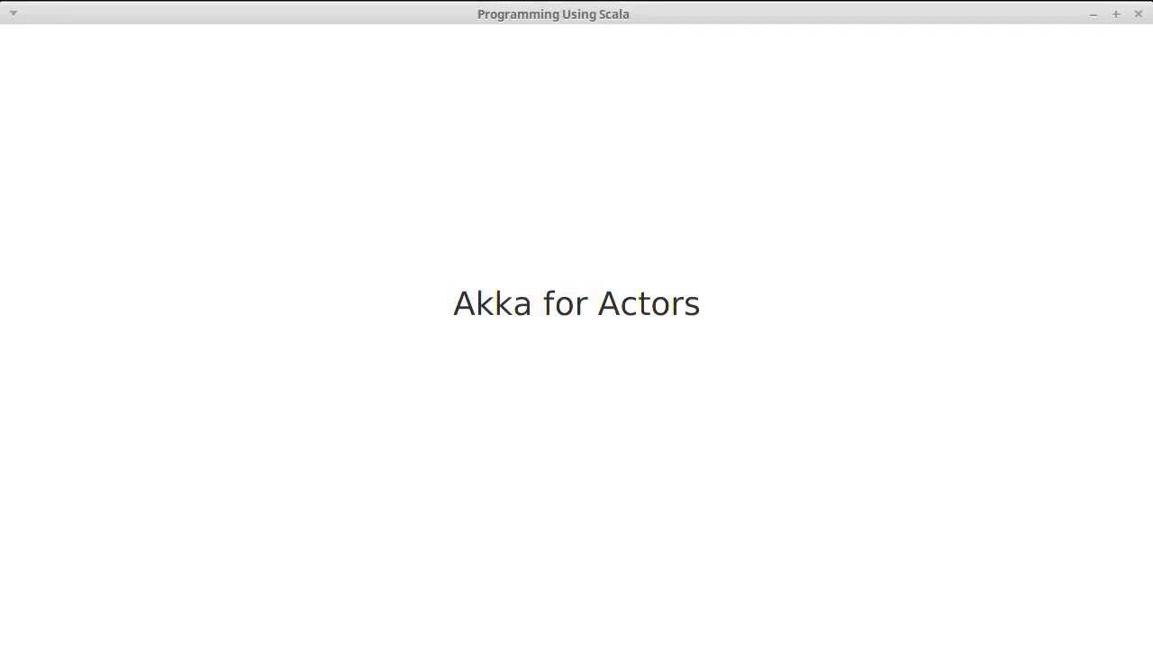
pyautogui.moveTo(849, 491)
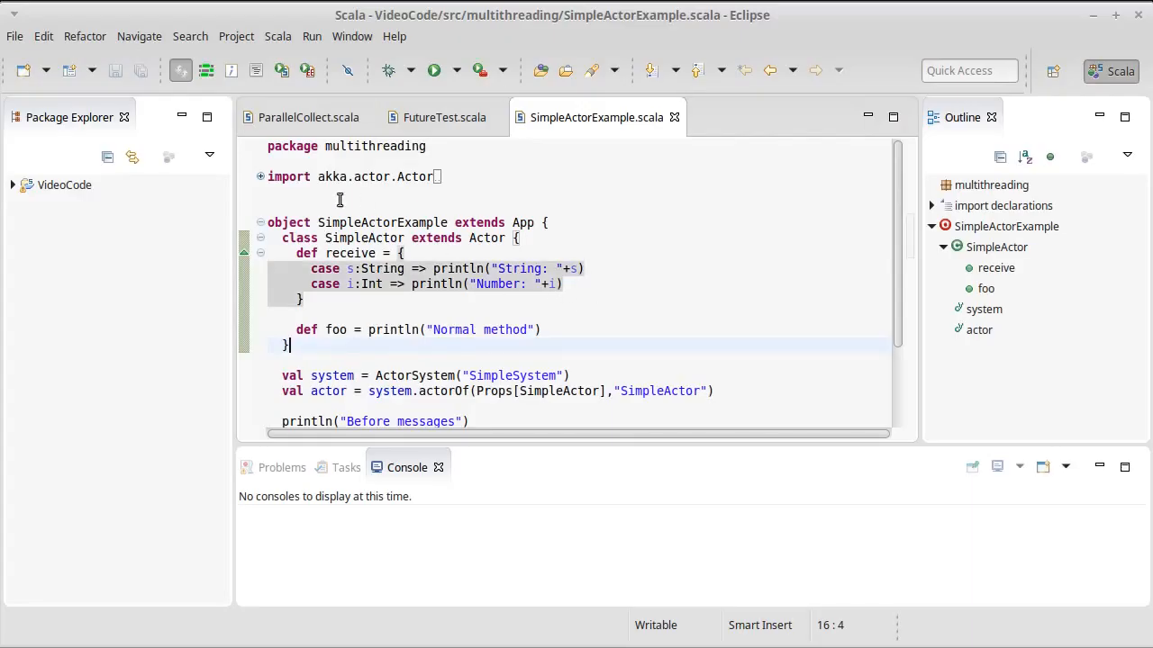
pyautogui.moveTo(450, 237)
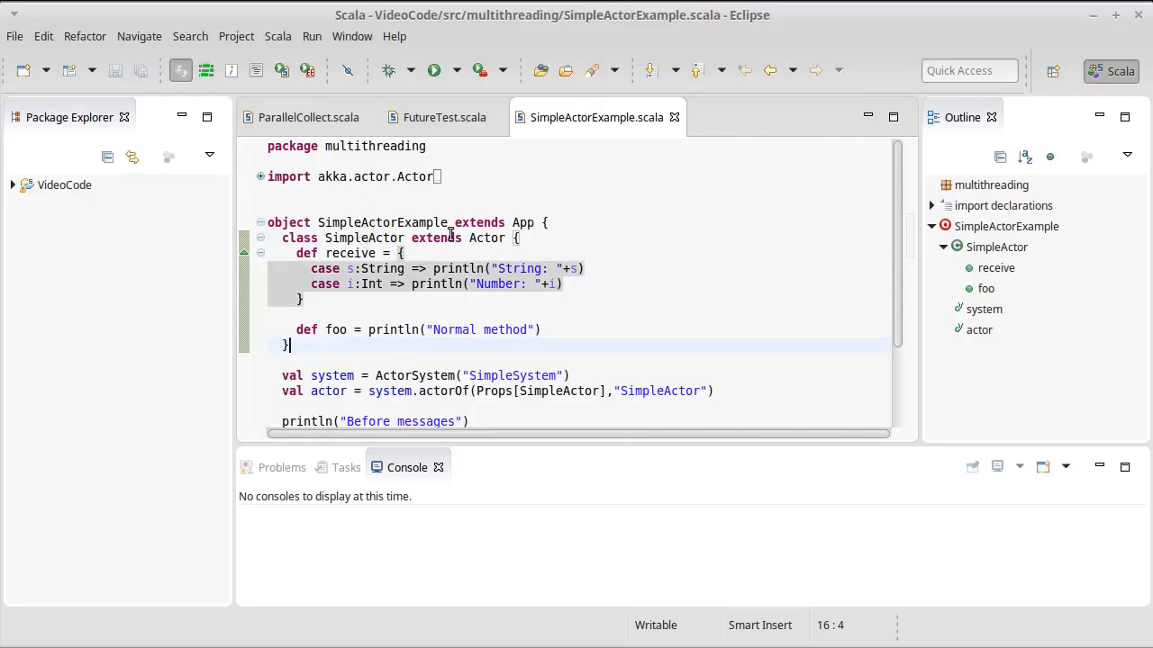
# Add an actor.foo call on a new line below the actor creation line, producing an error marker.
pyautogui.scroll(-3)
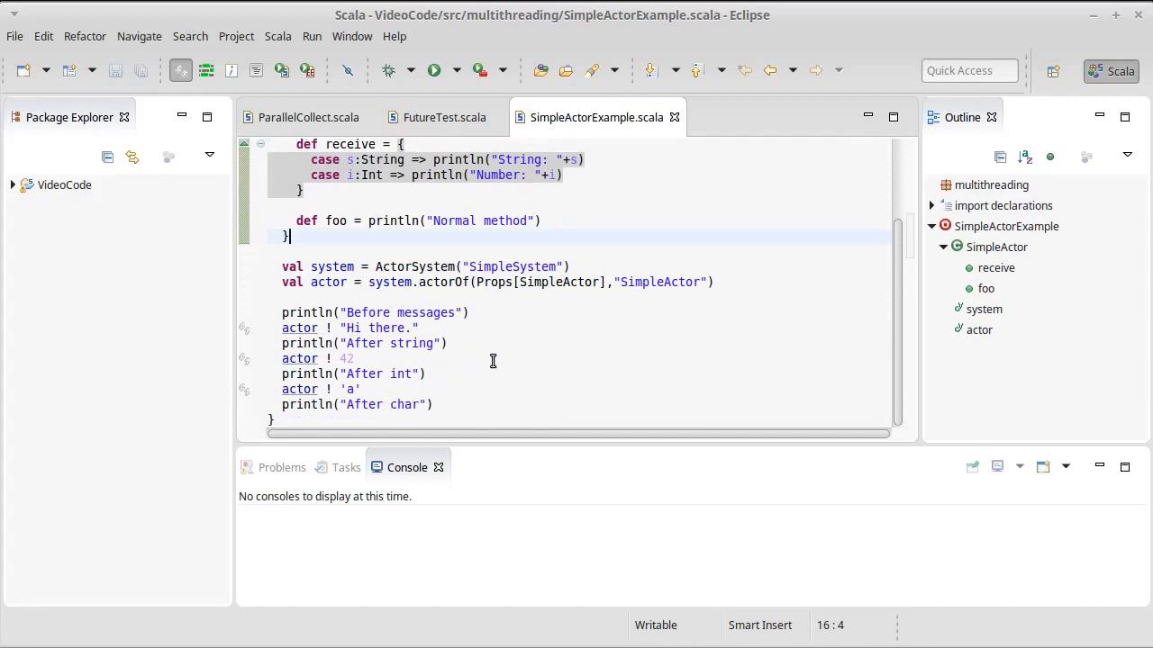
pyautogui.moveTo(475, 386)
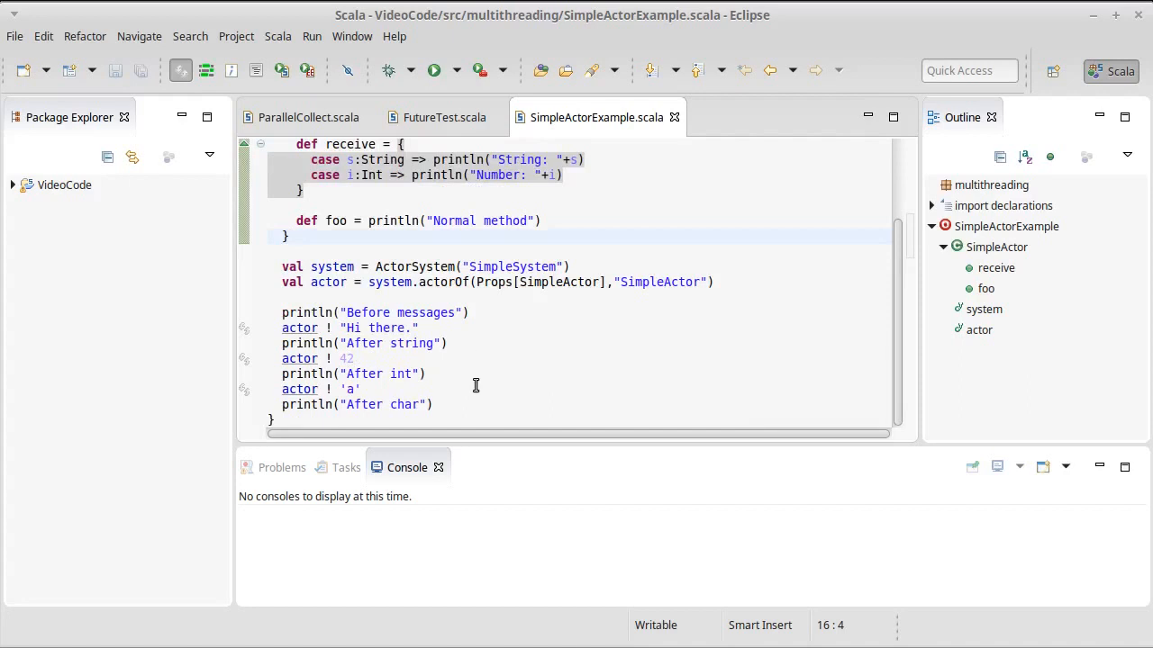
pyautogui.moveTo(333, 294)
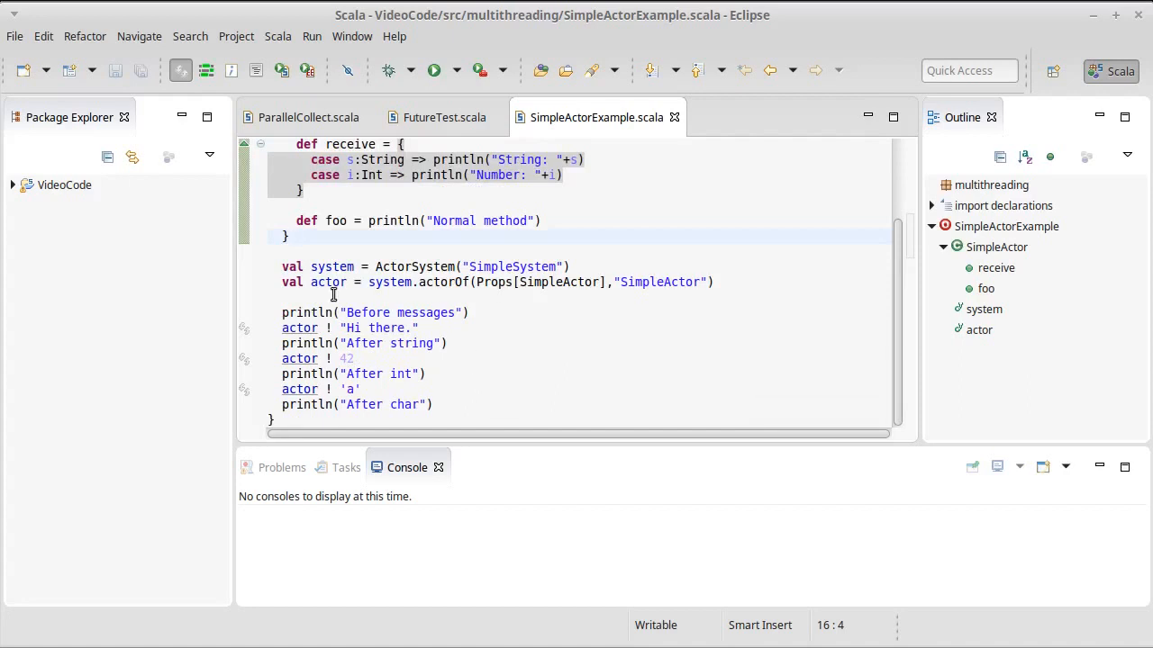
pyautogui.moveTo(327, 282)
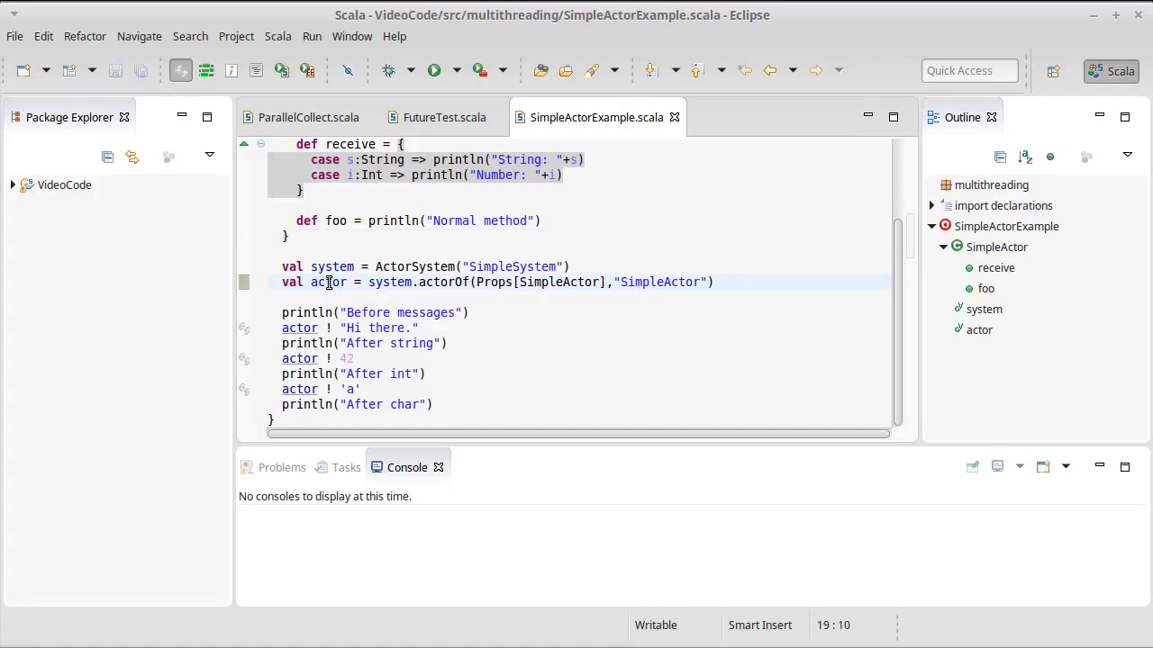
pyautogui.scroll(3)
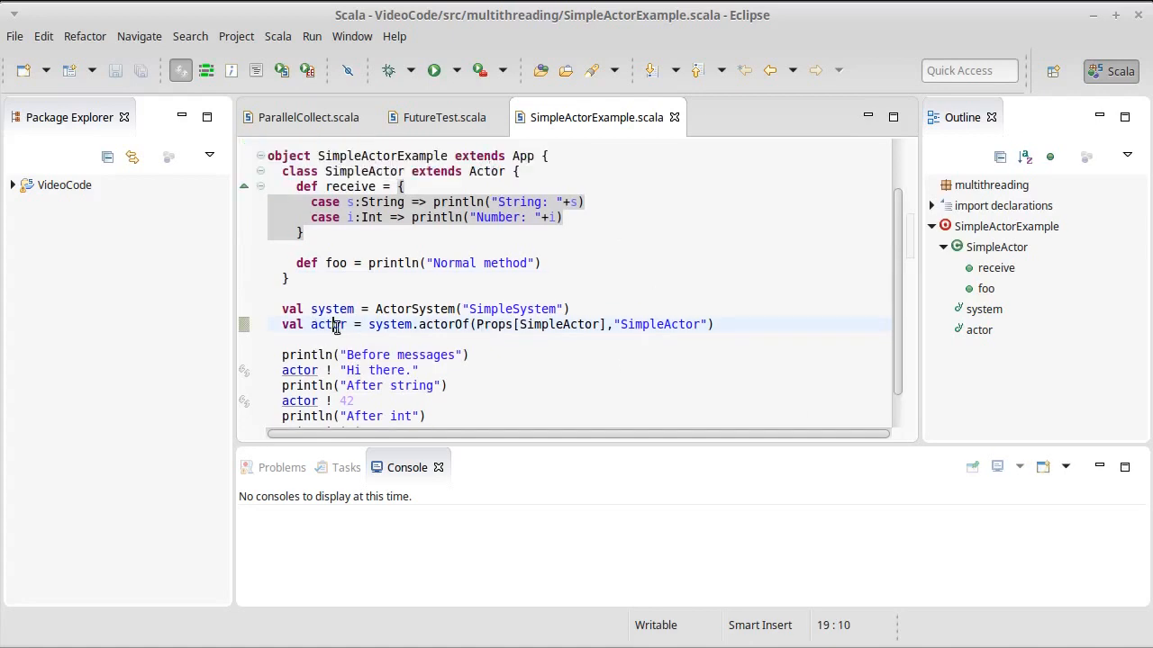
pyautogui.moveTo(590, 329)
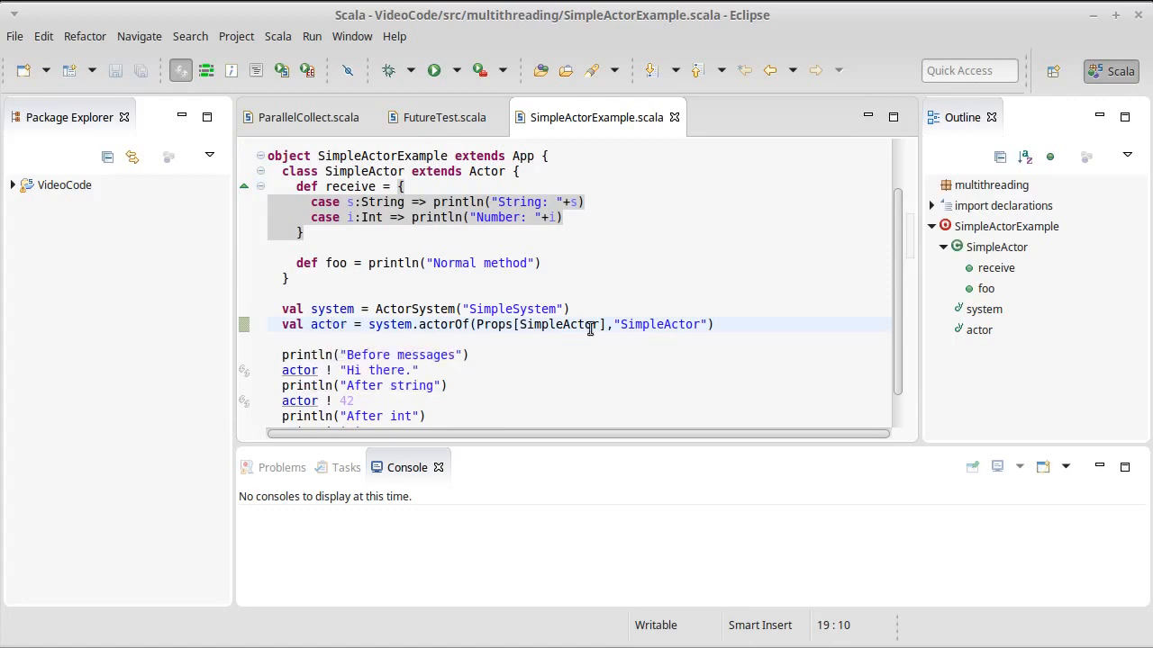
pyautogui.moveTo(562, 360)
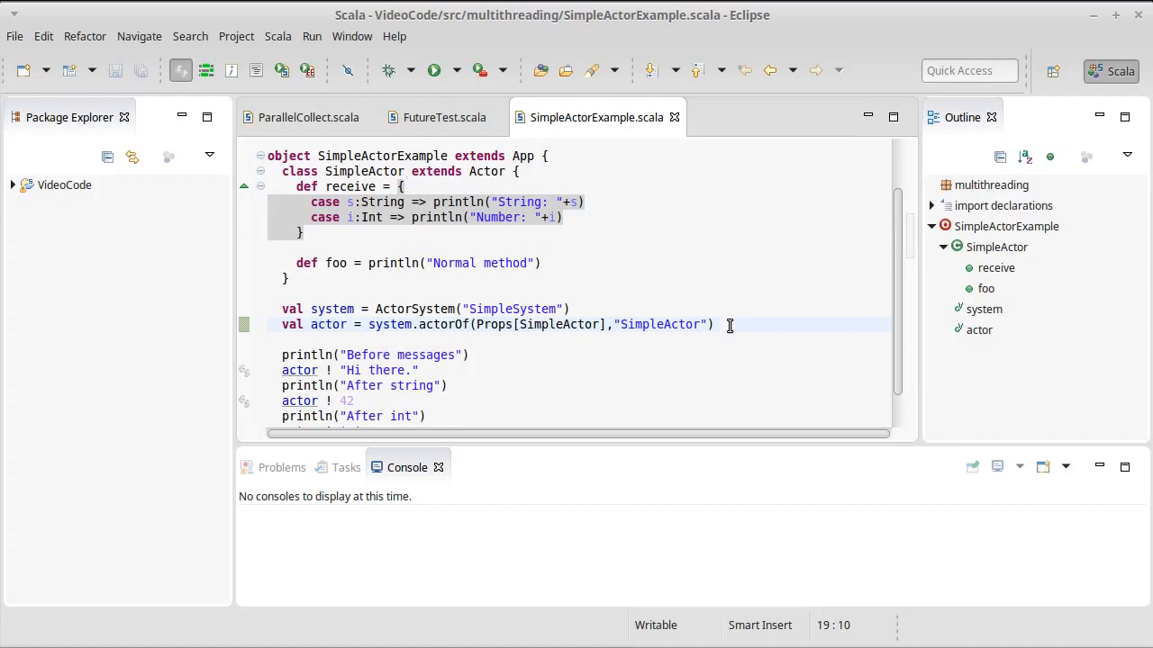
pyautogui.click(714, 324)
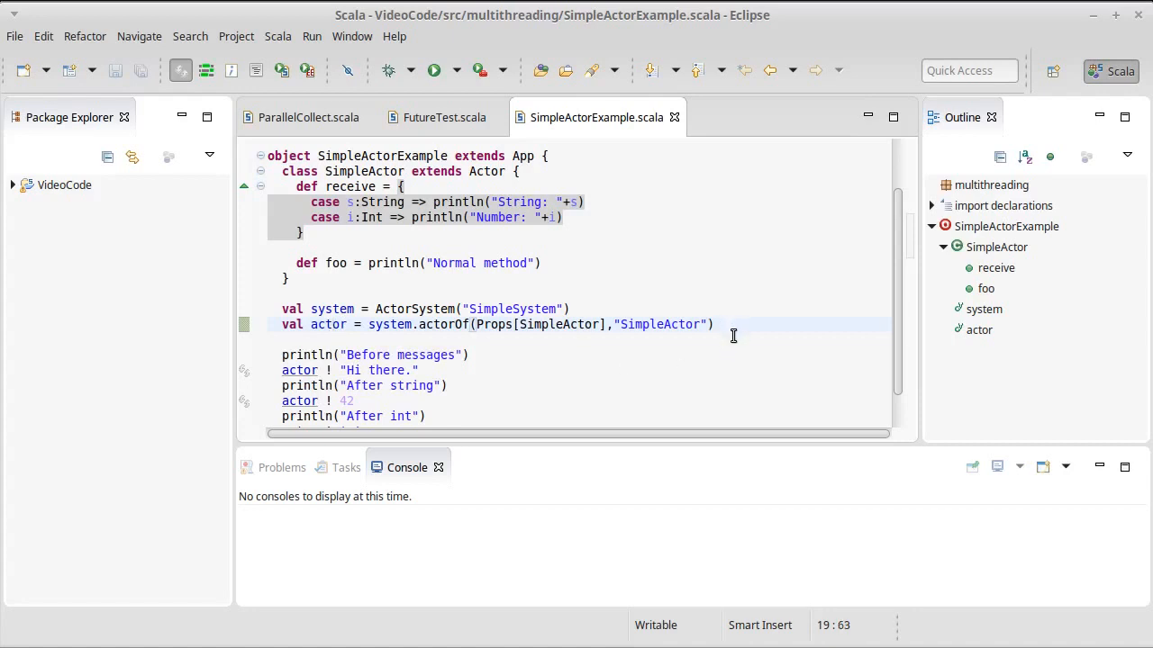
pyautogui.press('Return')
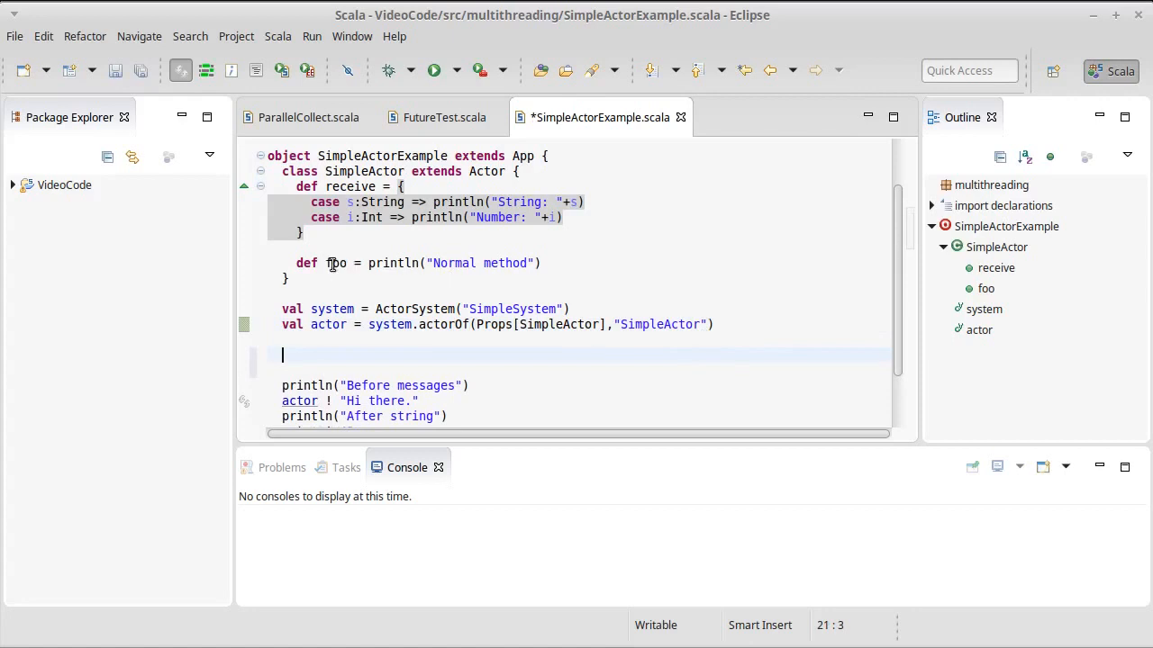
pyautogui.moveTo(550, 362)
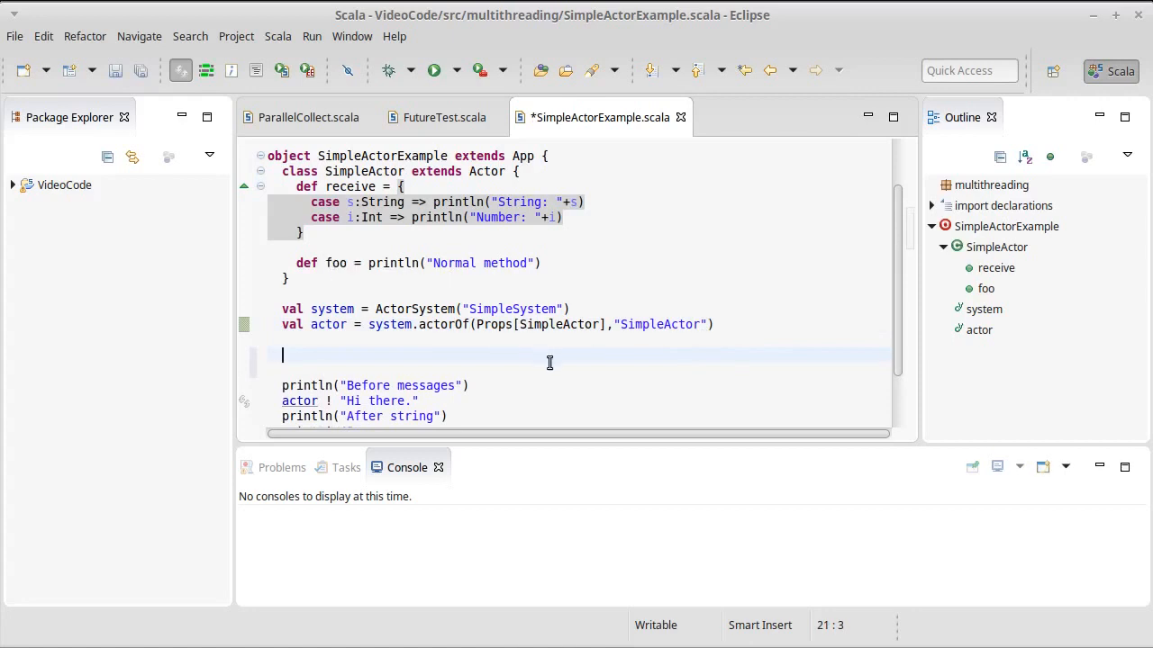
pyautogui.write('actor')
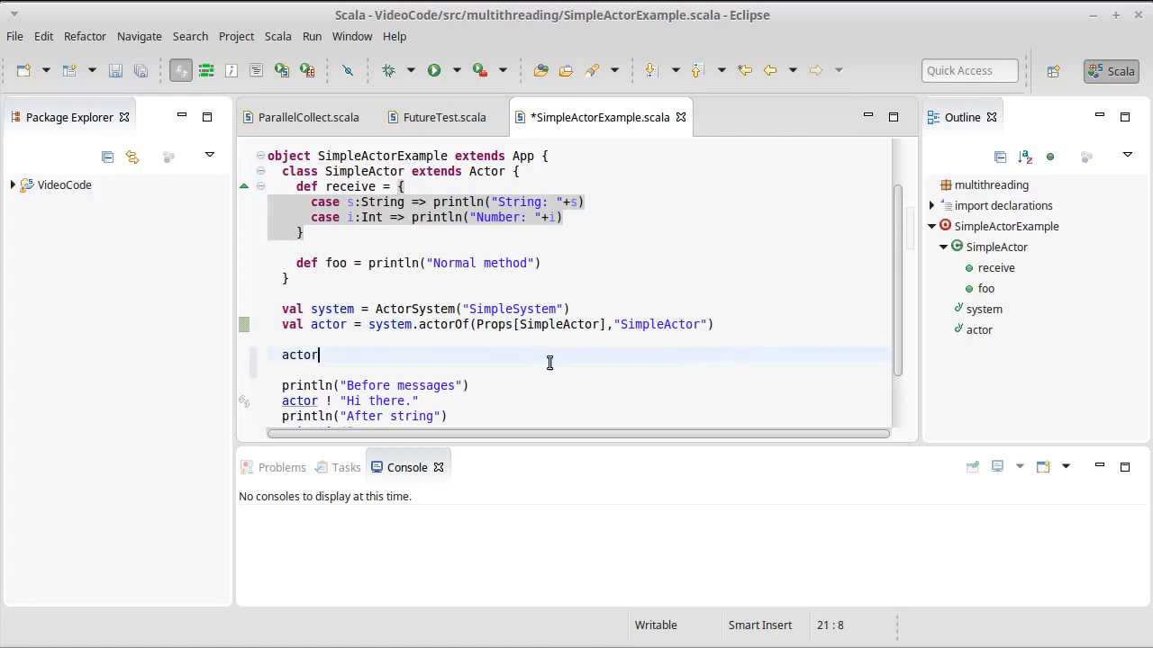
pyautogui.write('.foo')
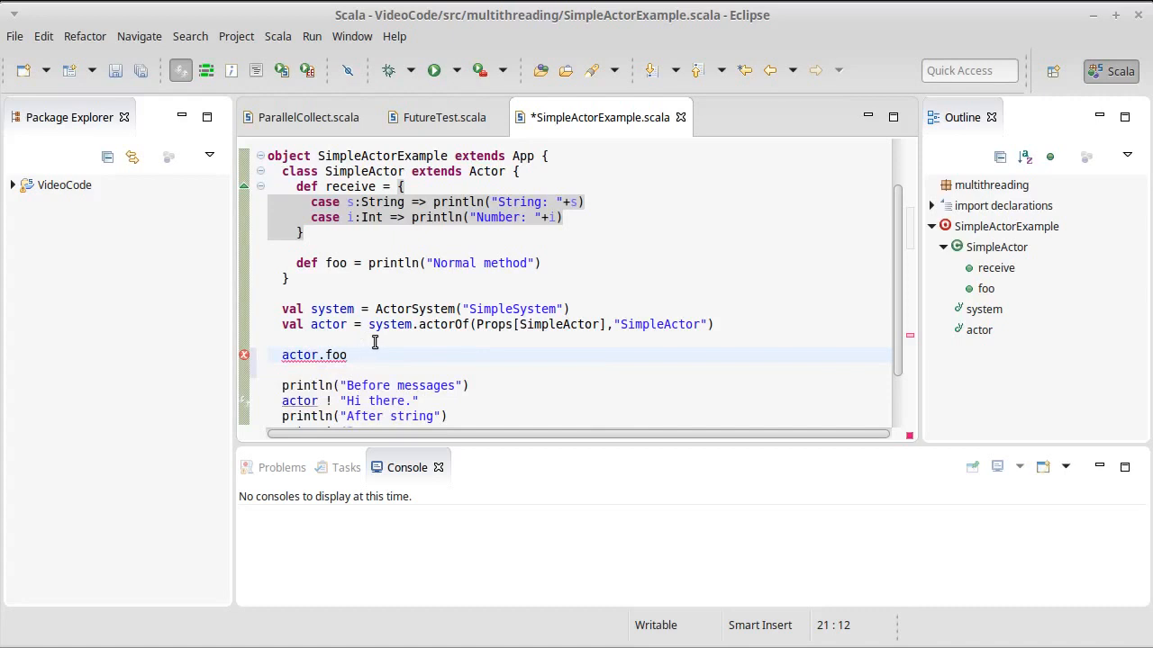
pyautogui.moveTo(374, 342)
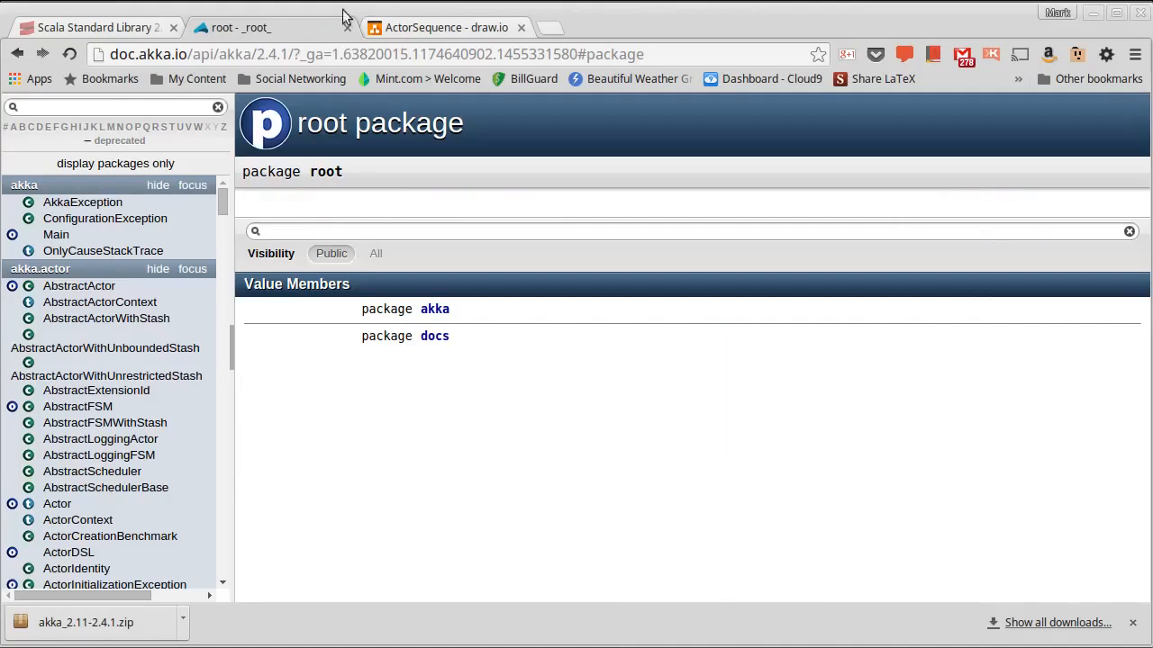
# Switch to the ActorSequence draw.io tab showing lifelines A, B, C with Foo and Bar messages.
pyautogui.click(441, 27)
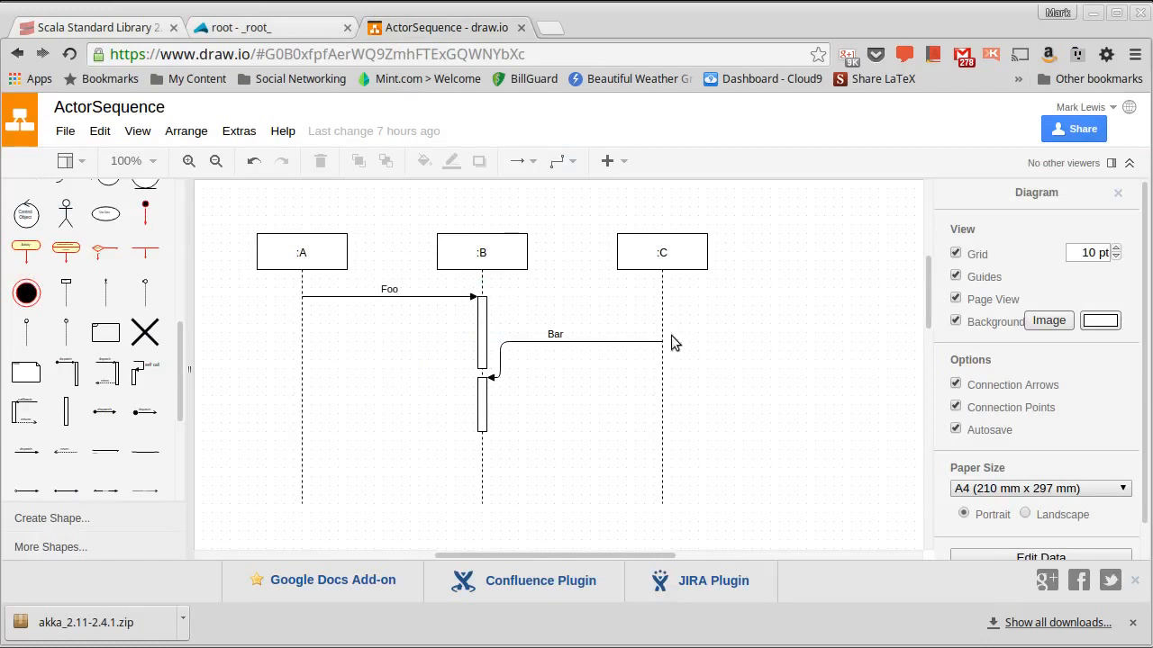
pyautogui.moveTo(581, 374)
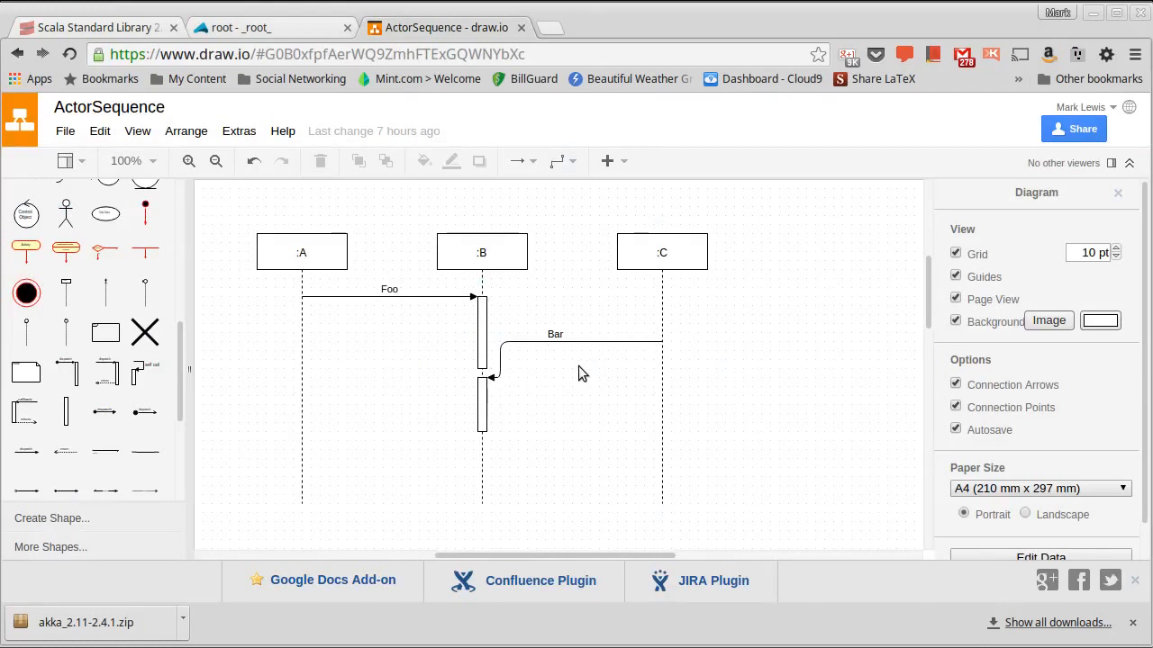
pyautogui.moveTo(590, 367)
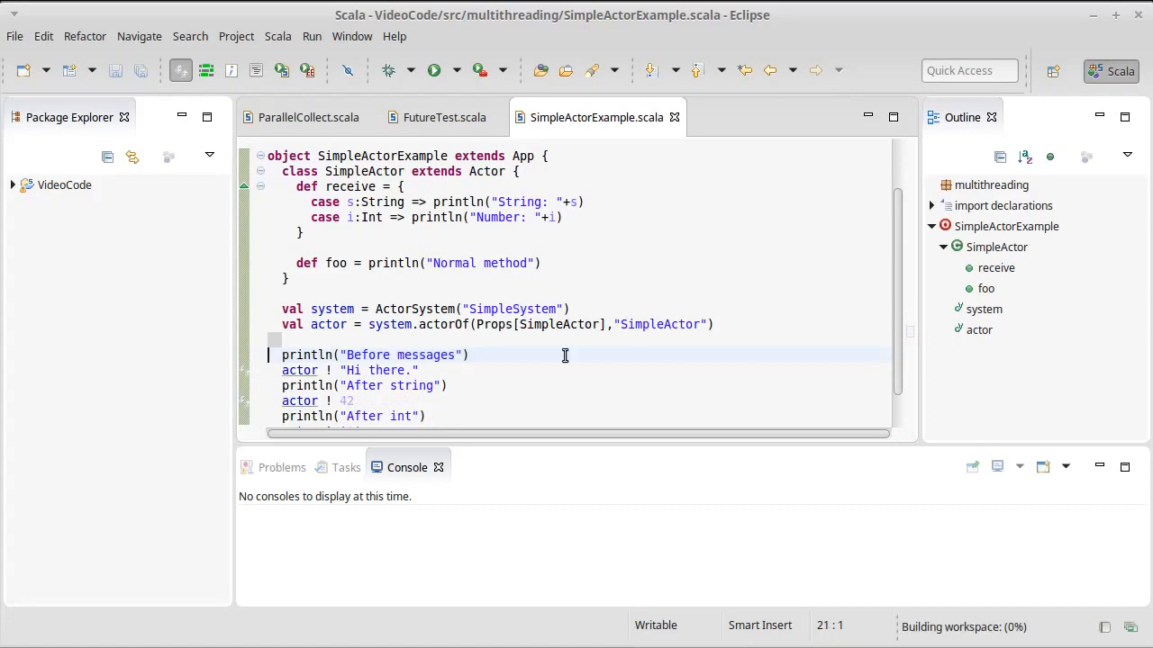
pyautogui.moveTo(336, 340)
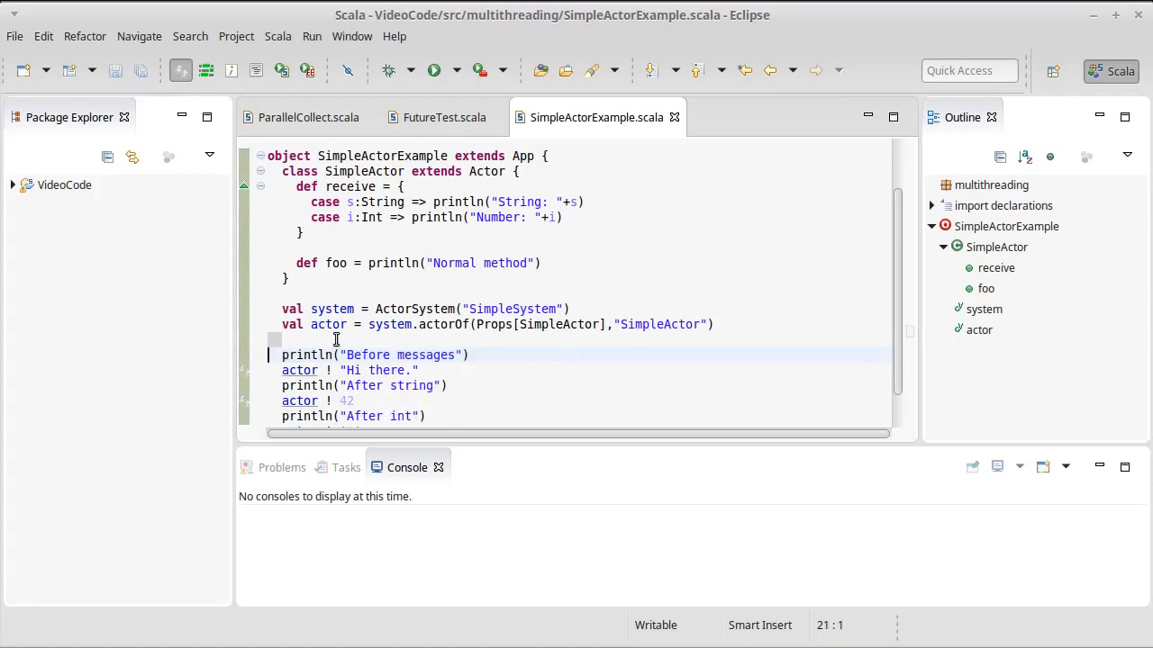
pyautogui.moveTo(322, 324)
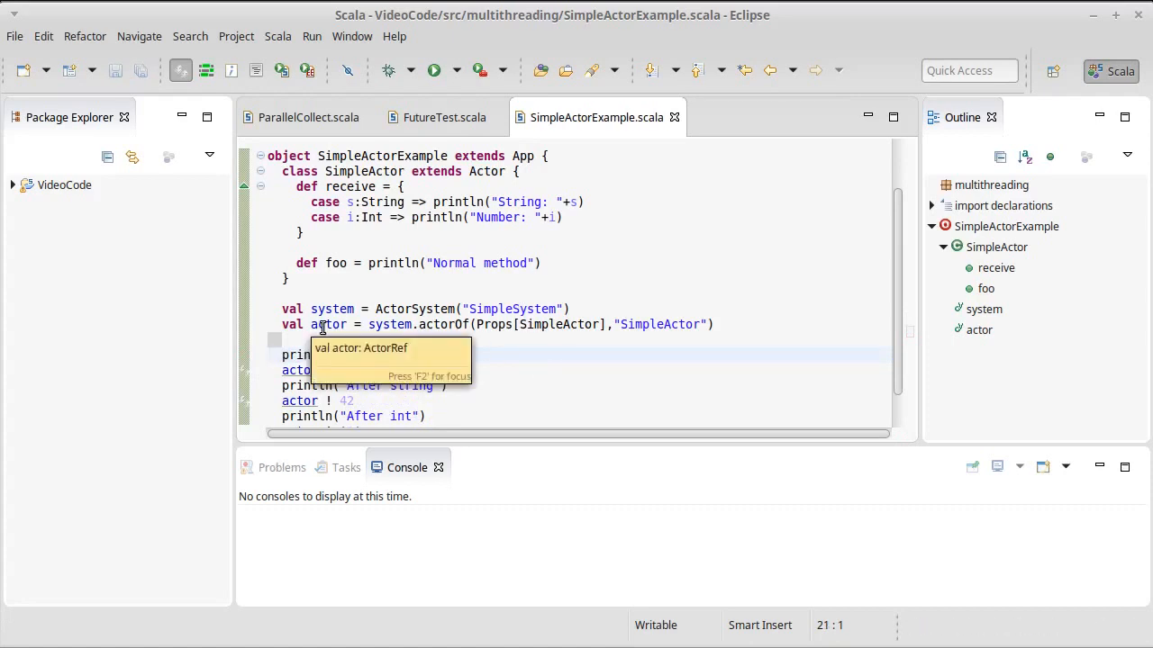
pyautogui.moveTo(573, 389)
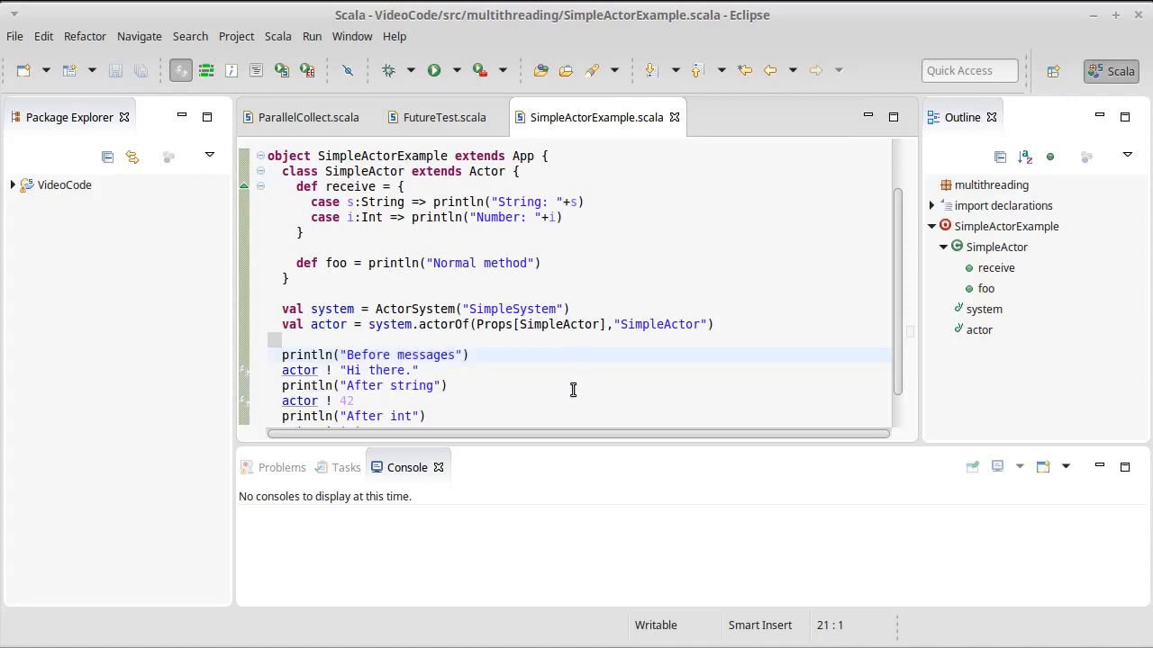
pyautogui.click(270, 353)
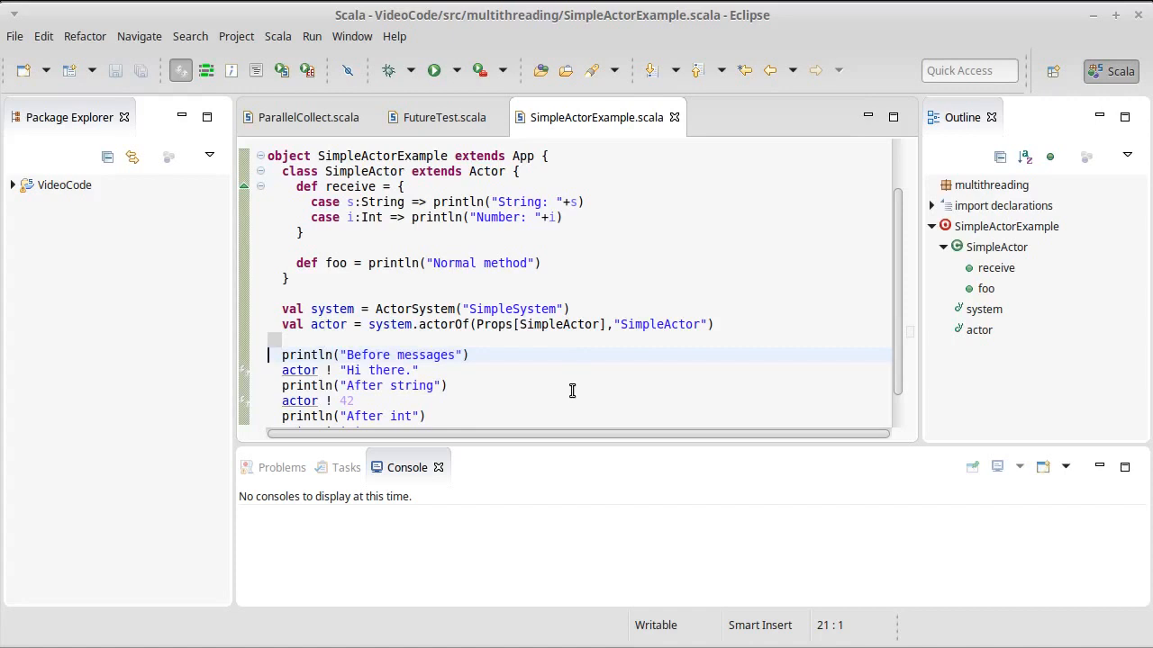
pyautogui.moveTo(632, 382)
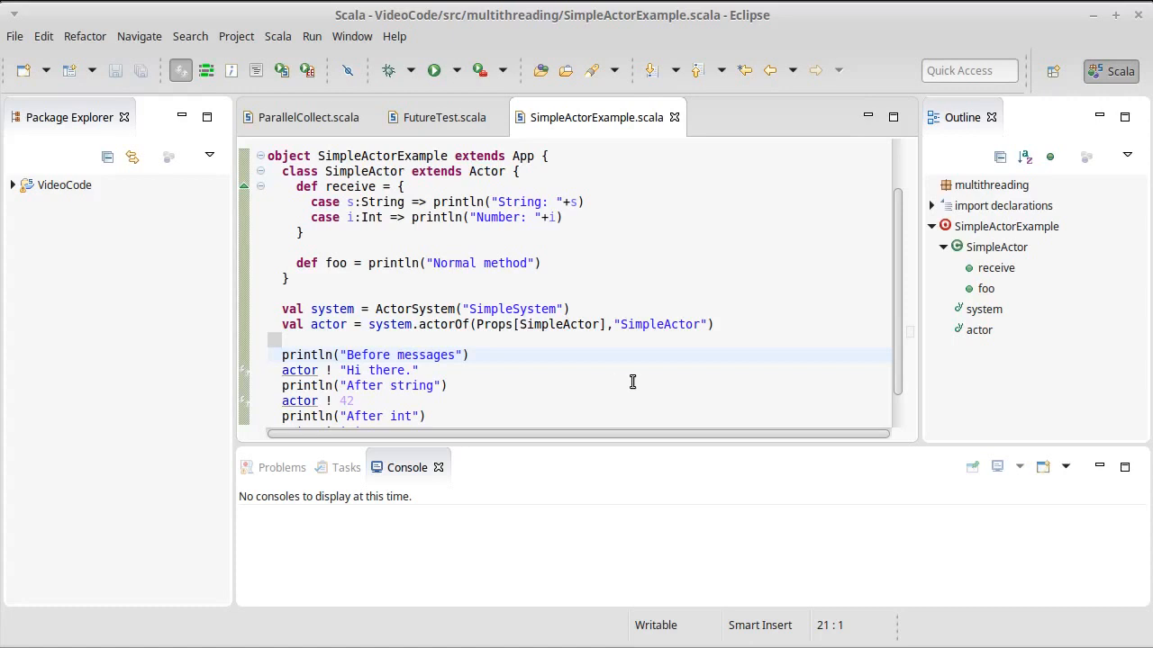
pyautogui.moveTo(568, 393)
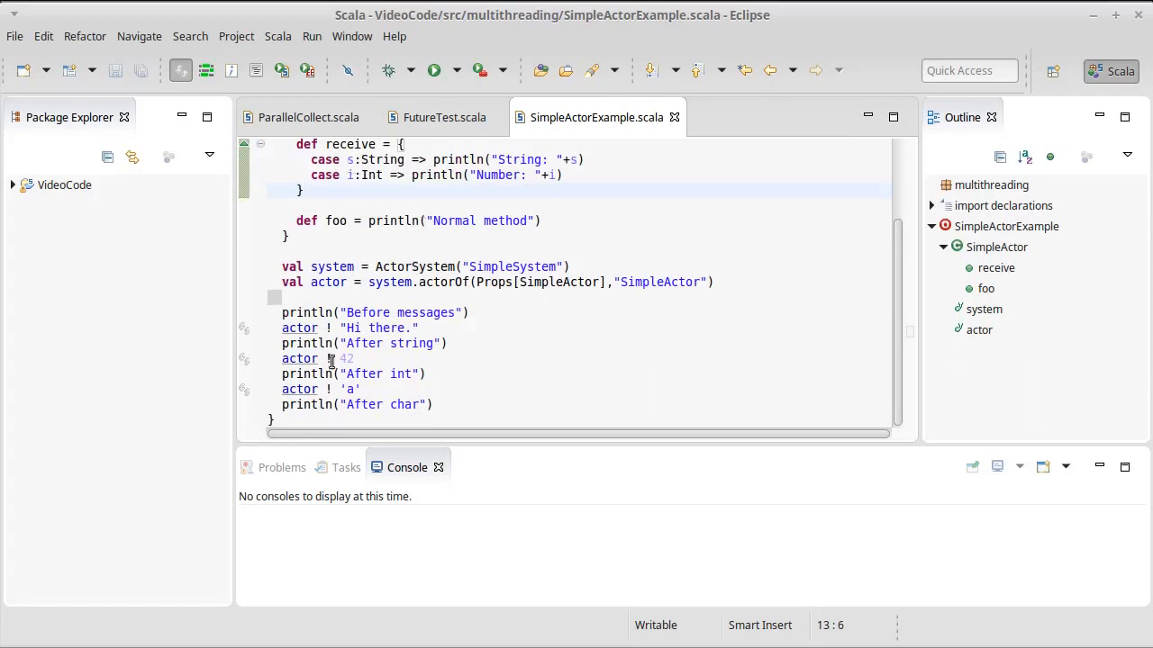
# Run SimpleActorExample so the console prints 'String: Hi there.', 'Number: 42' and 'After char'.
pyautogui.click(362, 388)
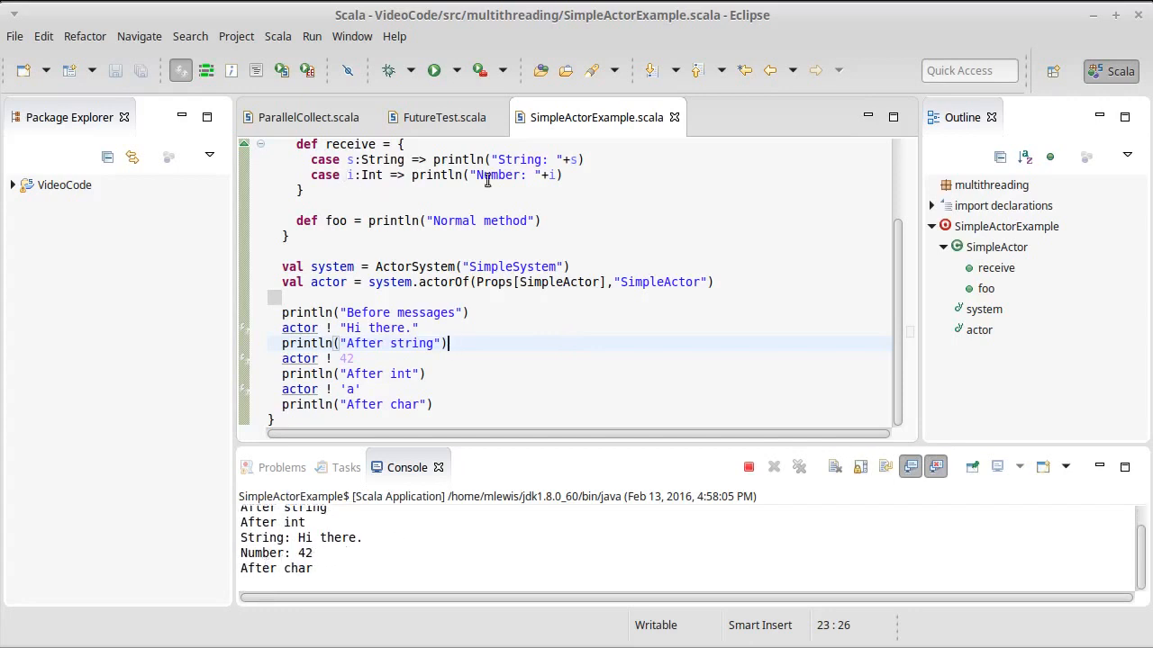
pyautogui.moveTo(450, 221)
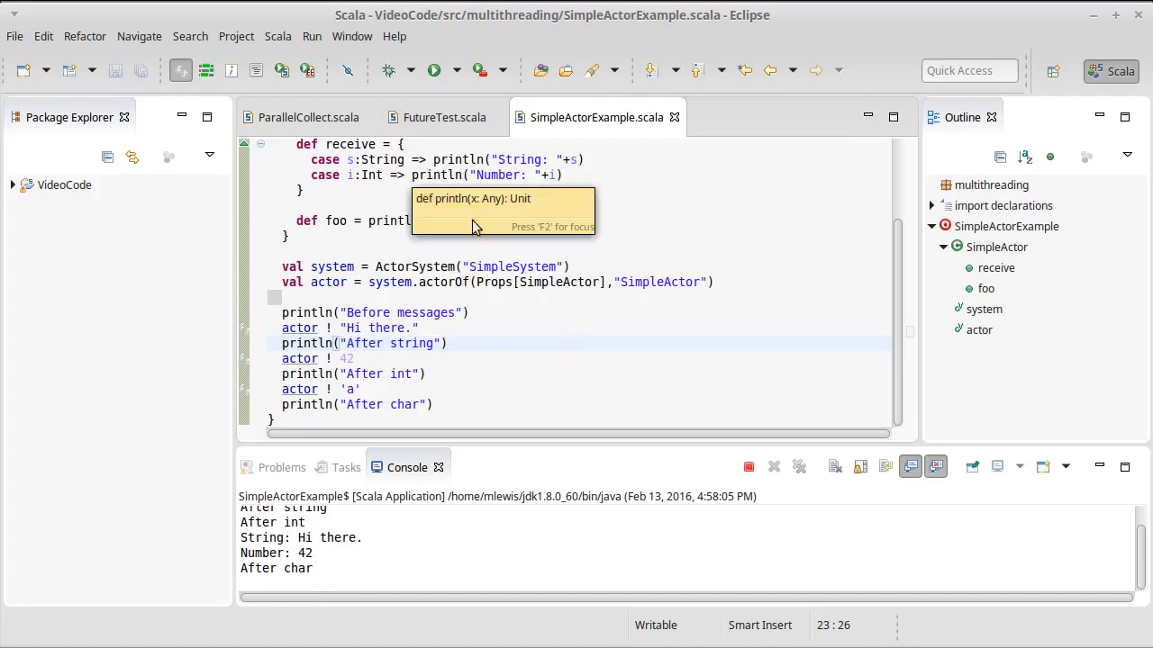
pyautogui.moveTo(550, 349)
pyautogui.write('system')
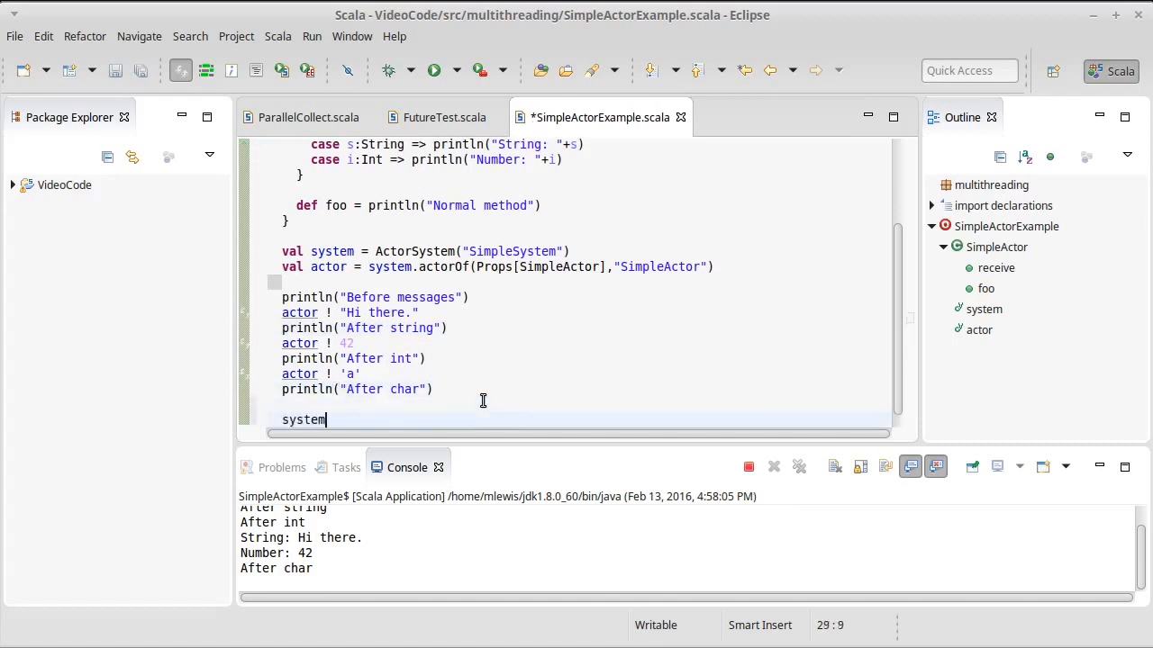
# Complete the trailing line as system.shutdown() and save SimpleActorExample.
pyautogui.write('.')
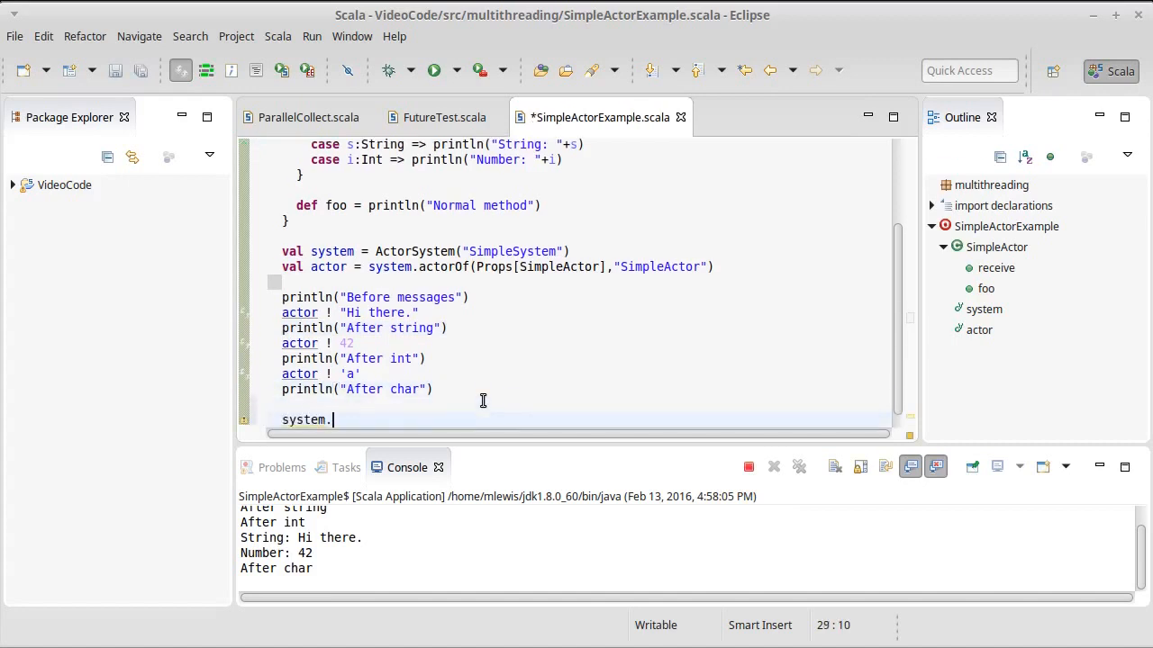
pyautogui.write('shutdown()')
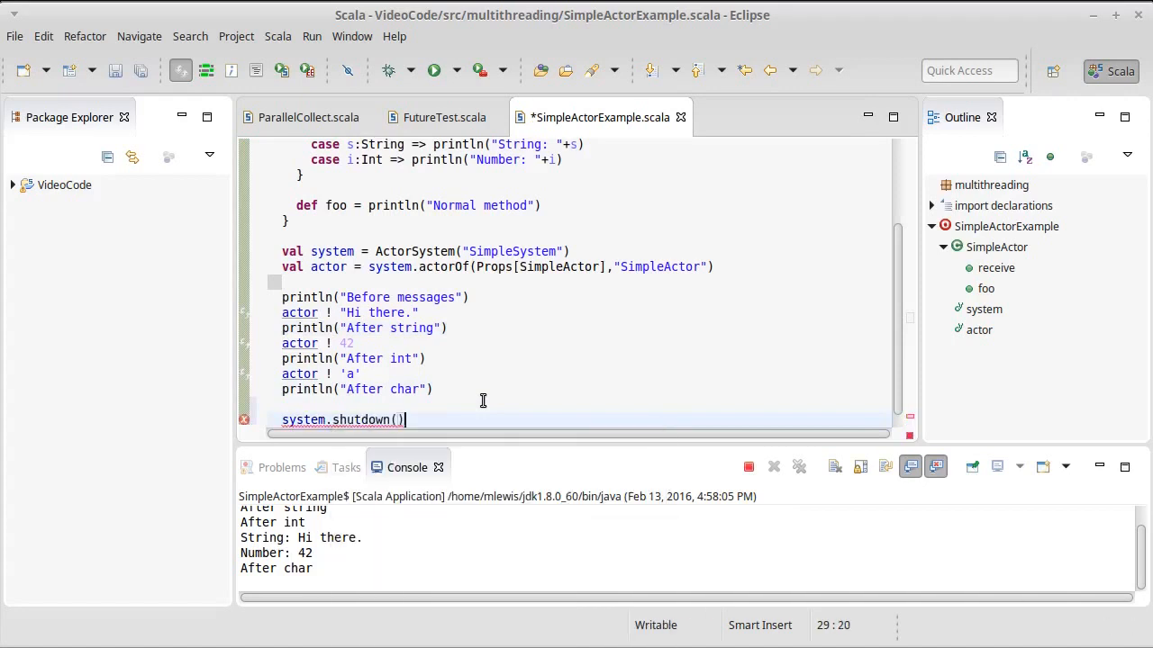
pyautogui.press('ctrl+s')
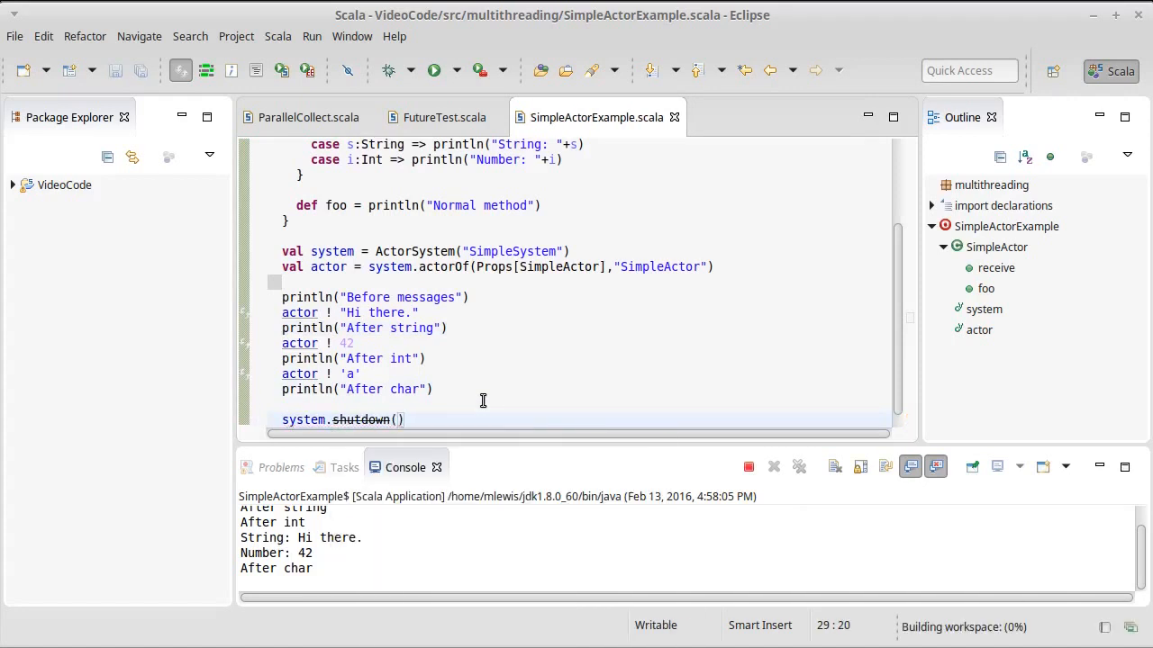
pyautogui.scroll(3)
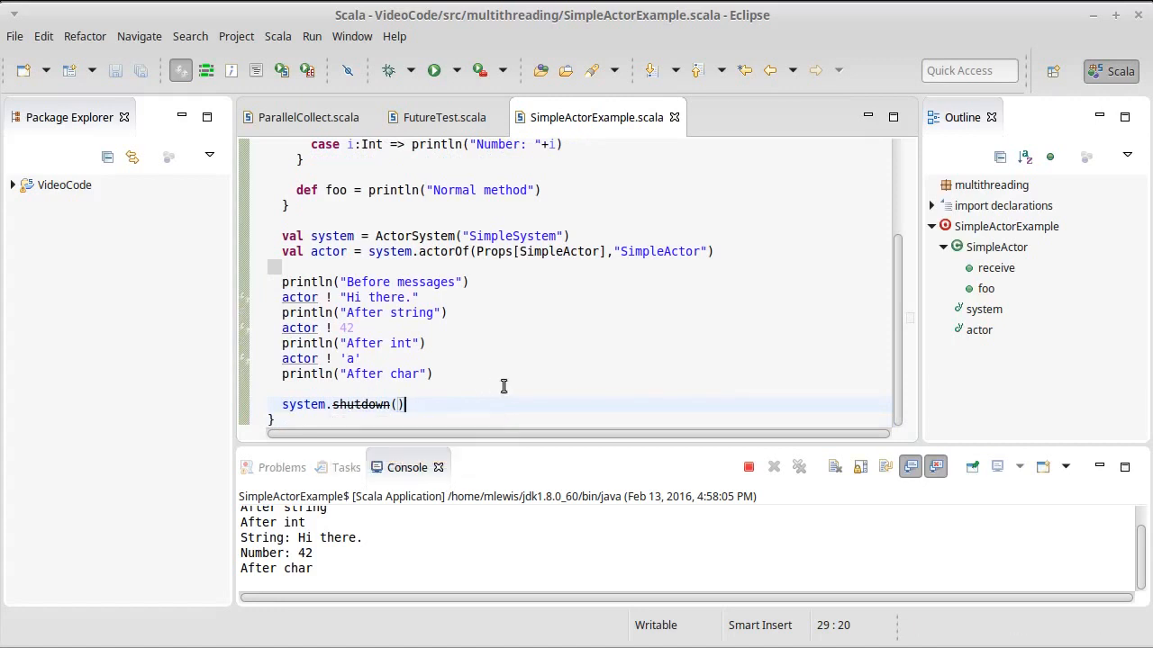
pyautogui.moveTo(442, 405)
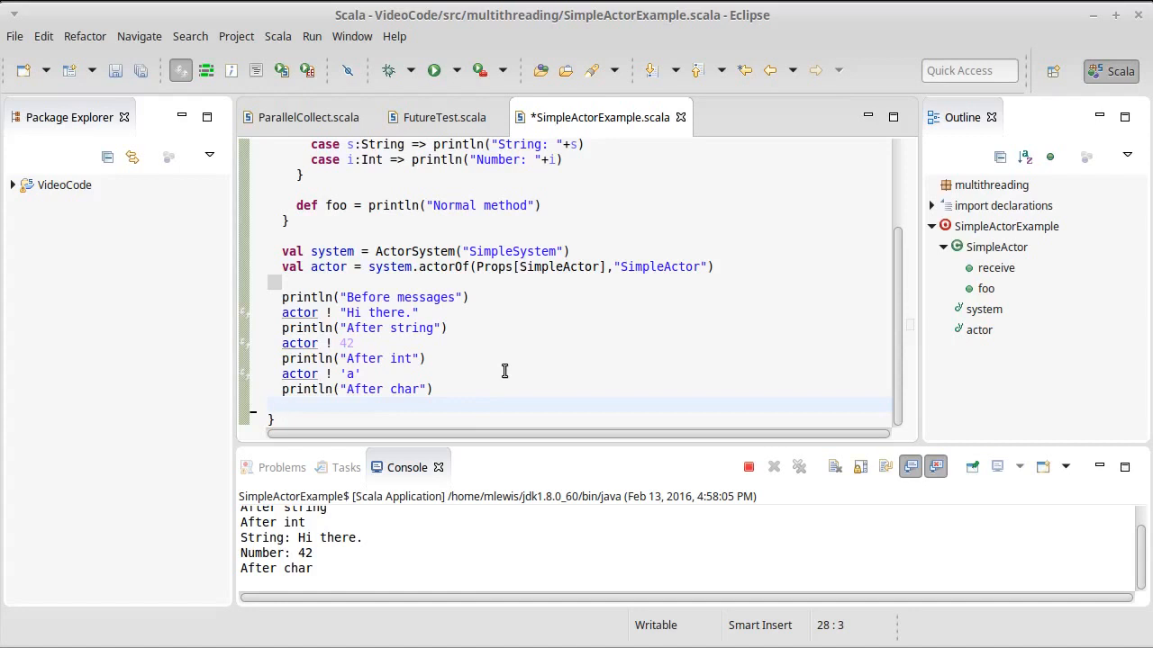
# Click into the editor and scroll up to the top of SimpleActorExample.
pyautogui.click(282, 404)
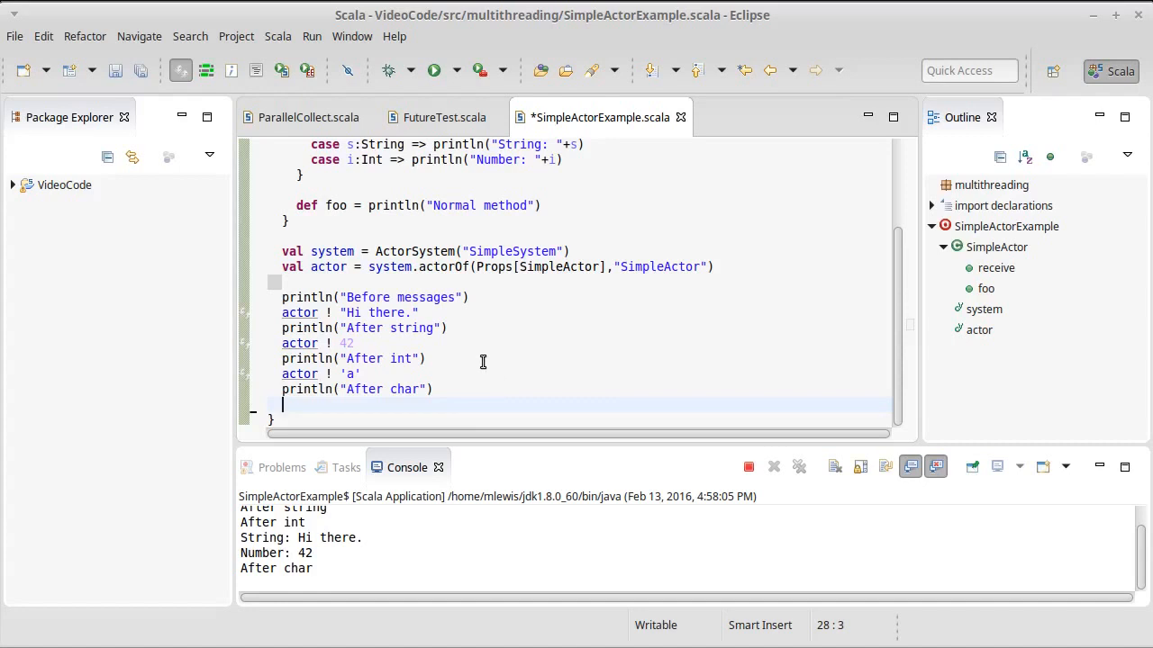
pyautogui.moveTo(539, 365)
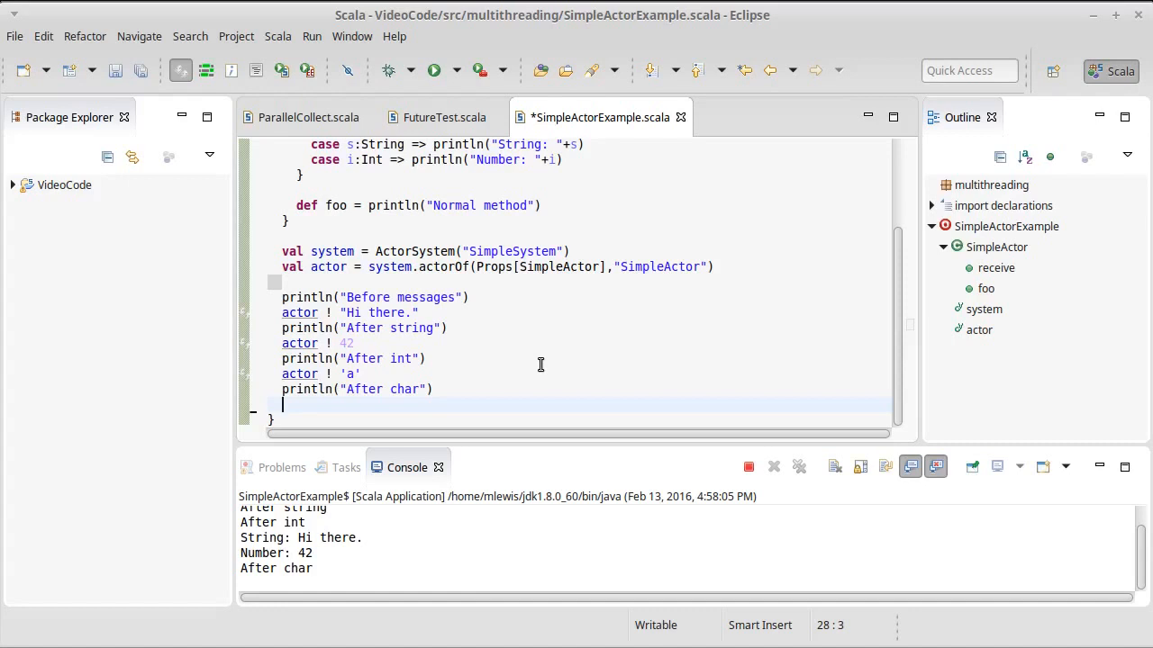
pyautogui.scroll(3)
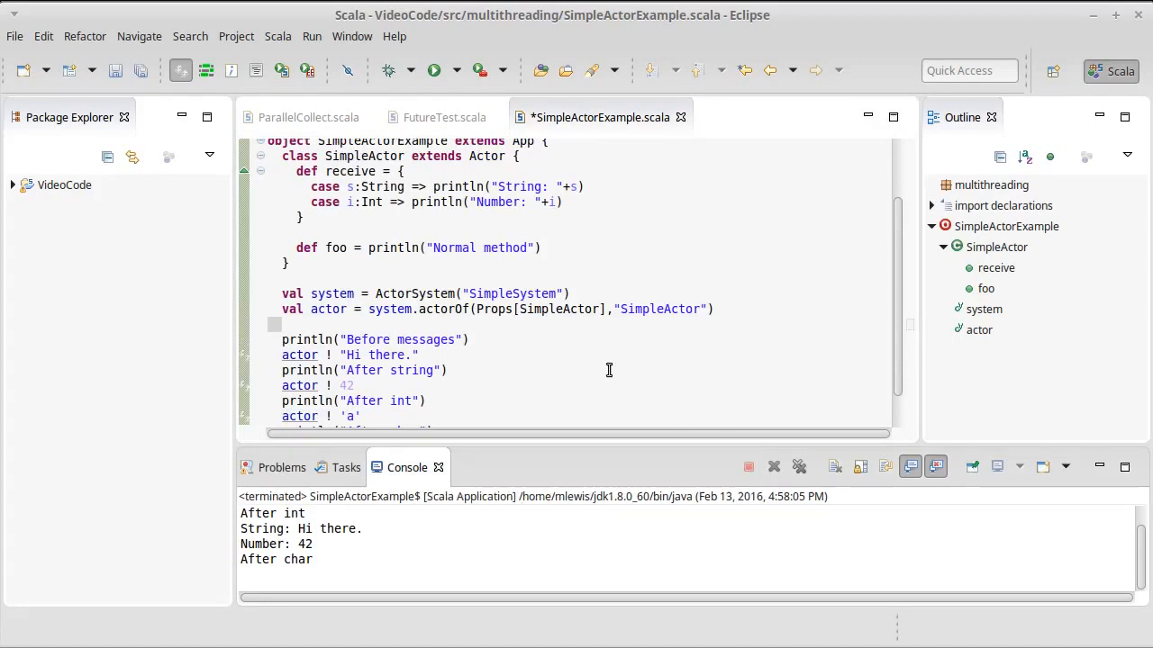
pyautogui.moveTo(542, 370)
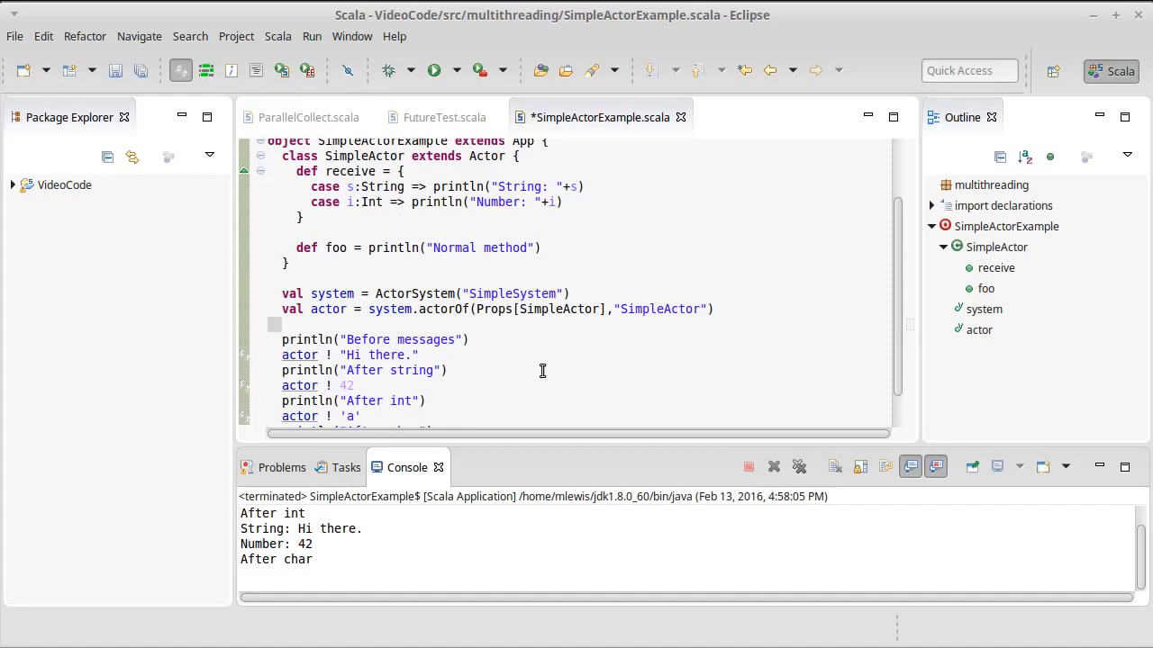
pyautogui.scroll(3)
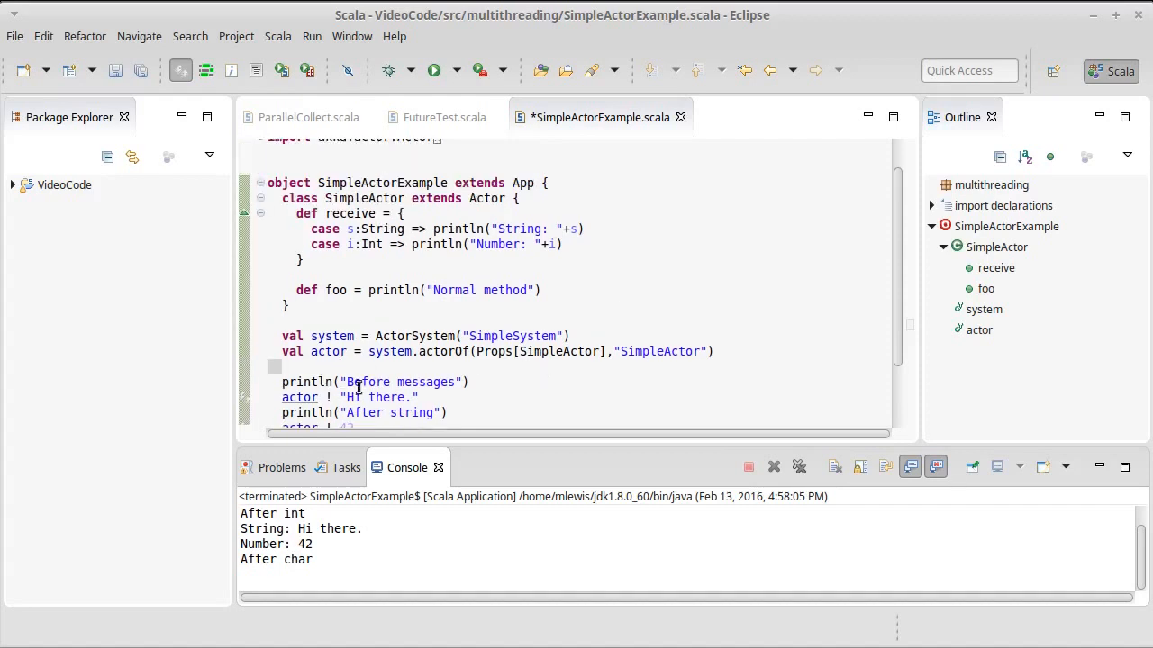